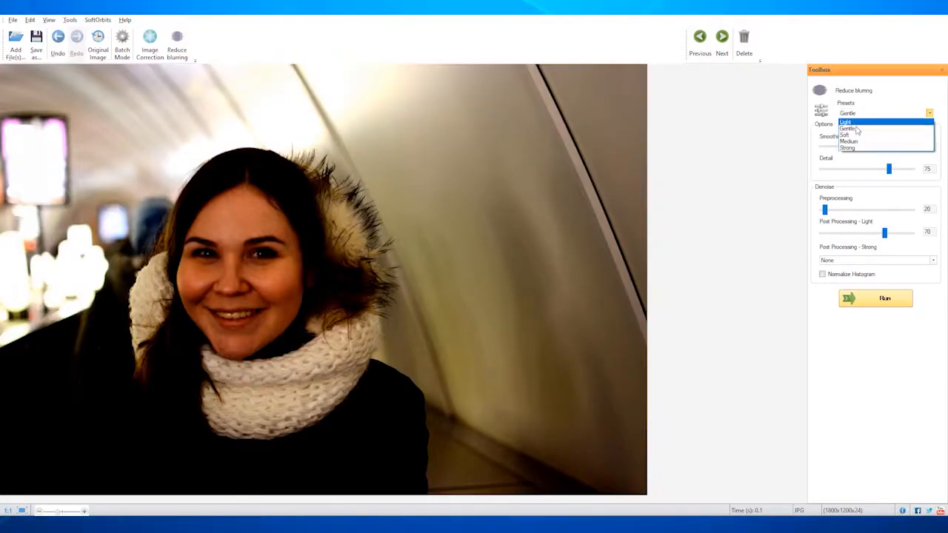
# Step: Choose the Gentle preset in the Reduce blurring toolbox
pyautogui.click(848, 129)
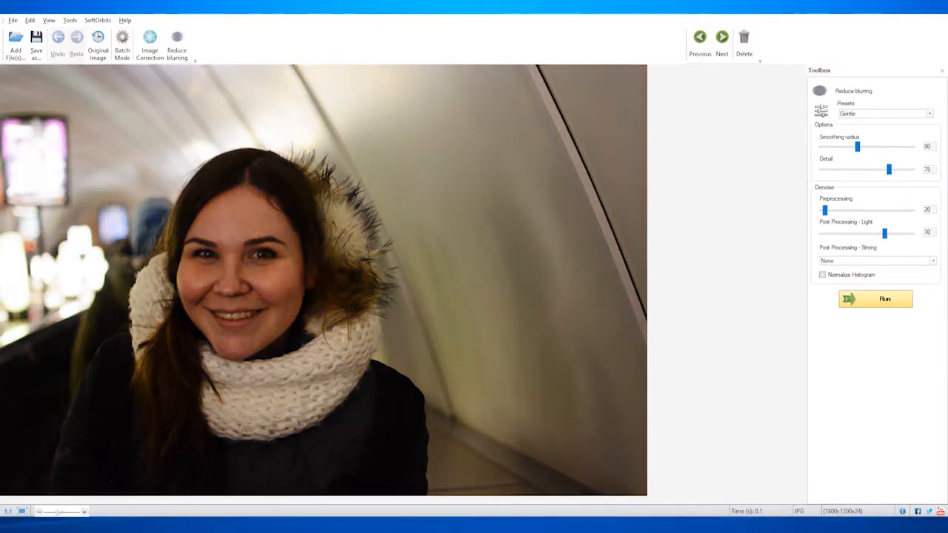
pyautogui.click(876, 299)
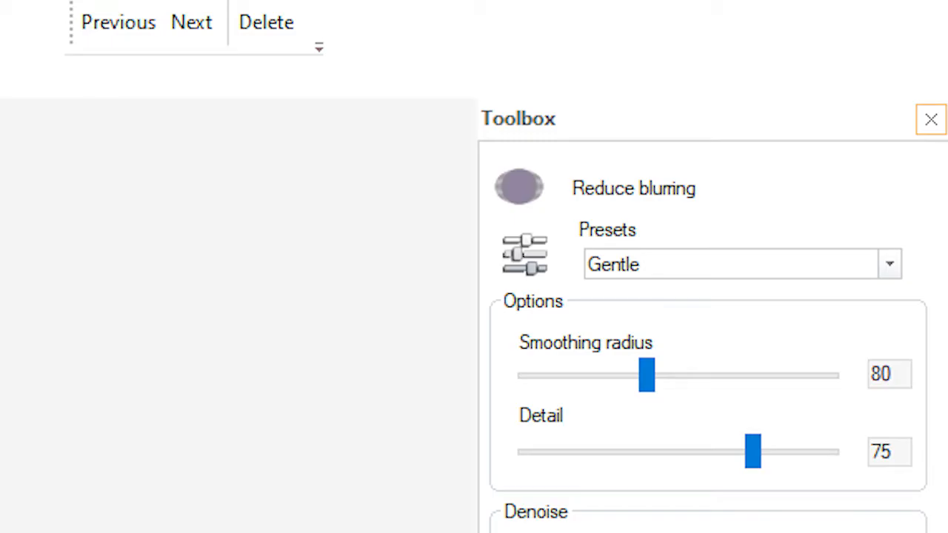
# Step: Load the woman's portrait JPG from the EasyPhotoUnblur folder via Add File(s)
pyautogui.scroll(-3)
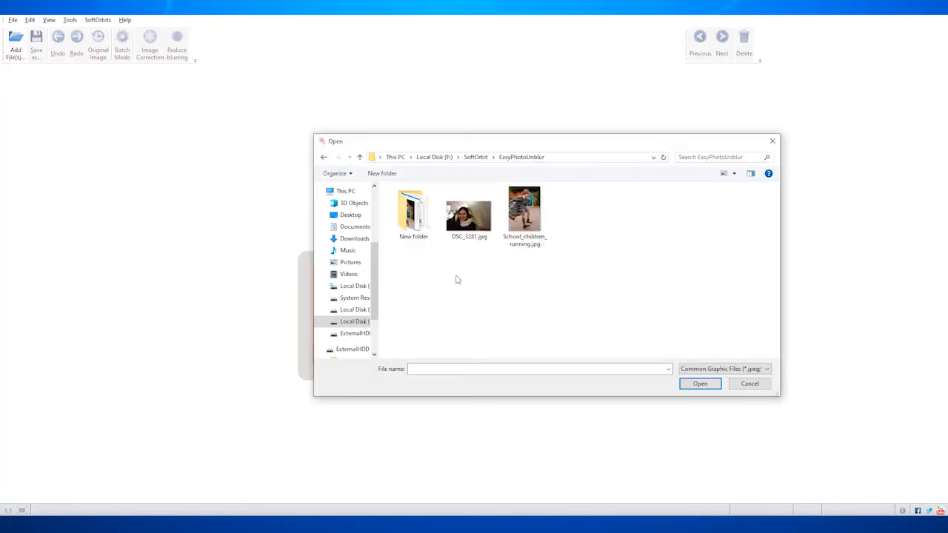
pyautogui.click(468, 210)
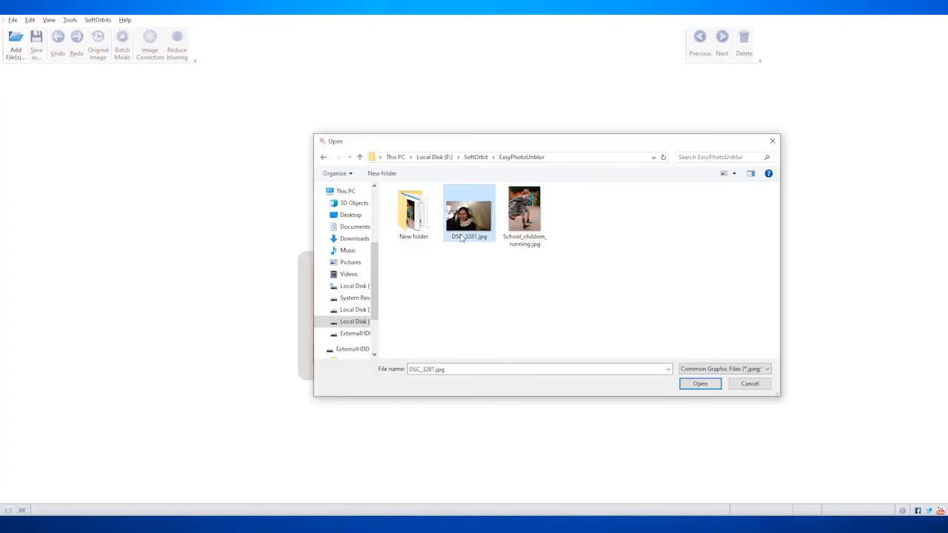
pyautogui.click(699, 382)
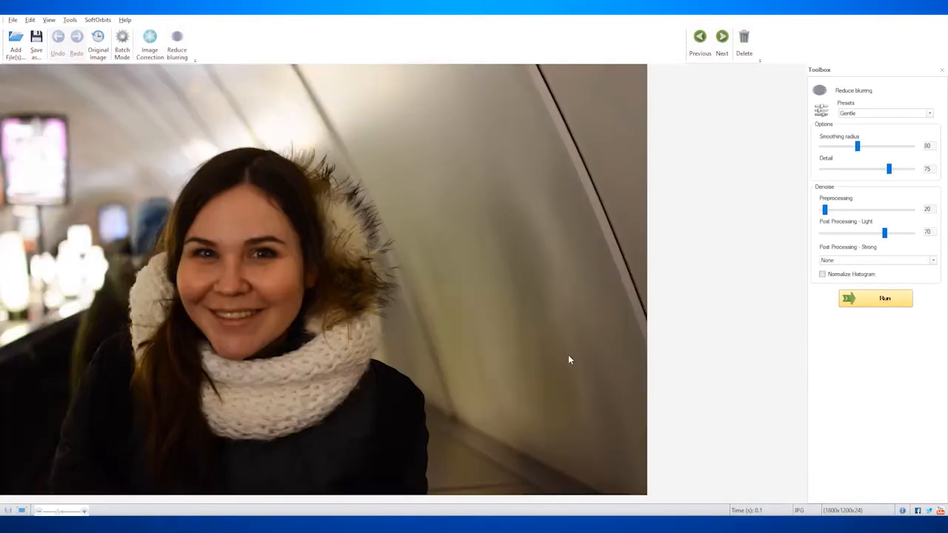
pyautogui.click(150, 41)
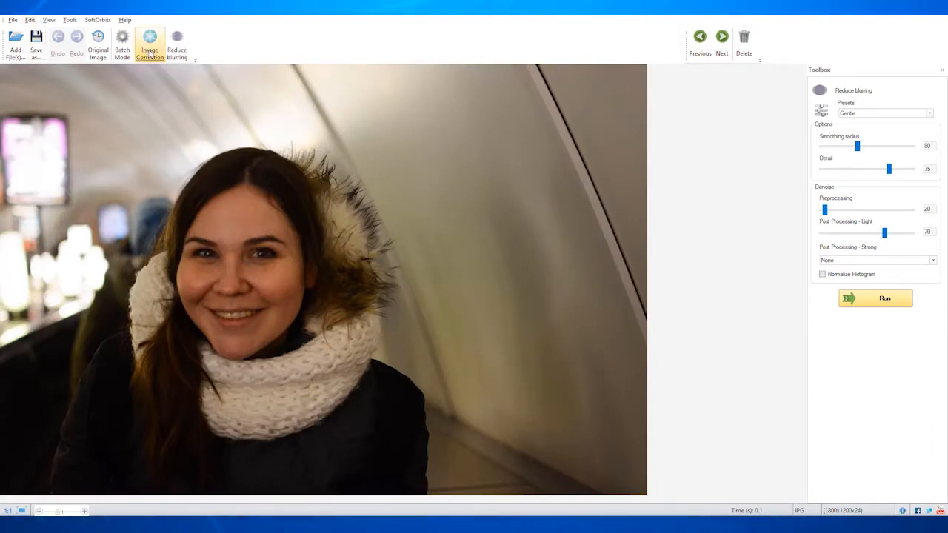
# Step: Apply a Contrast adjustment to the portrait in Image Correction
pyautogui.click(150, 41)
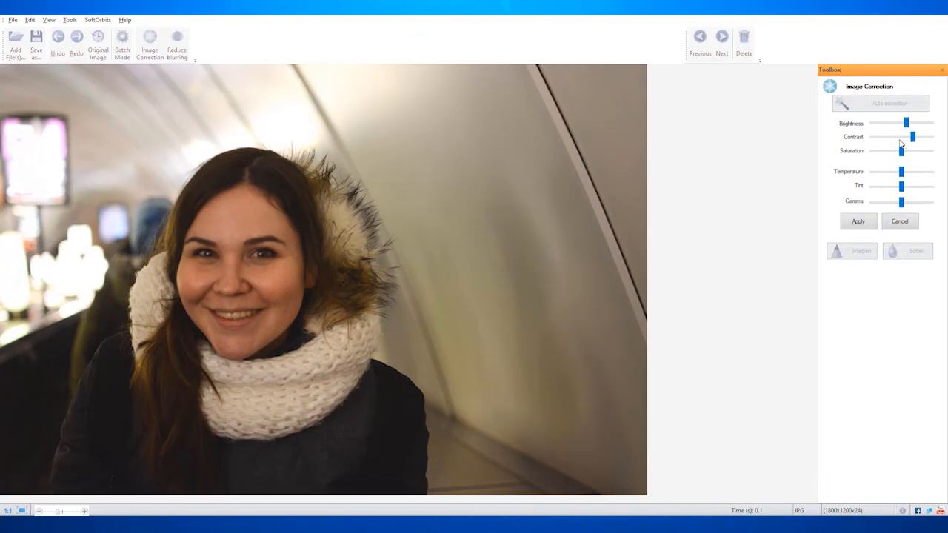
pyautogui.click(889, 103)
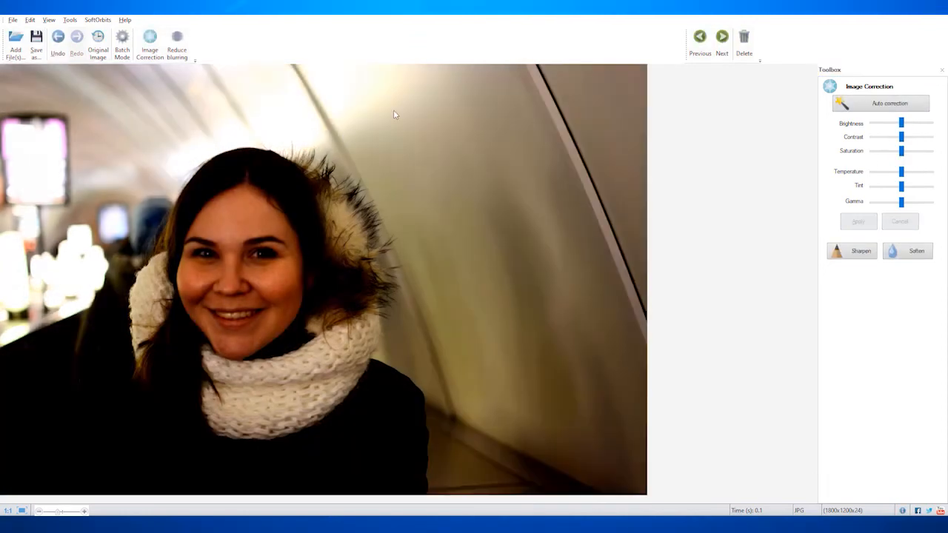
pyautogui.click(177, 37)
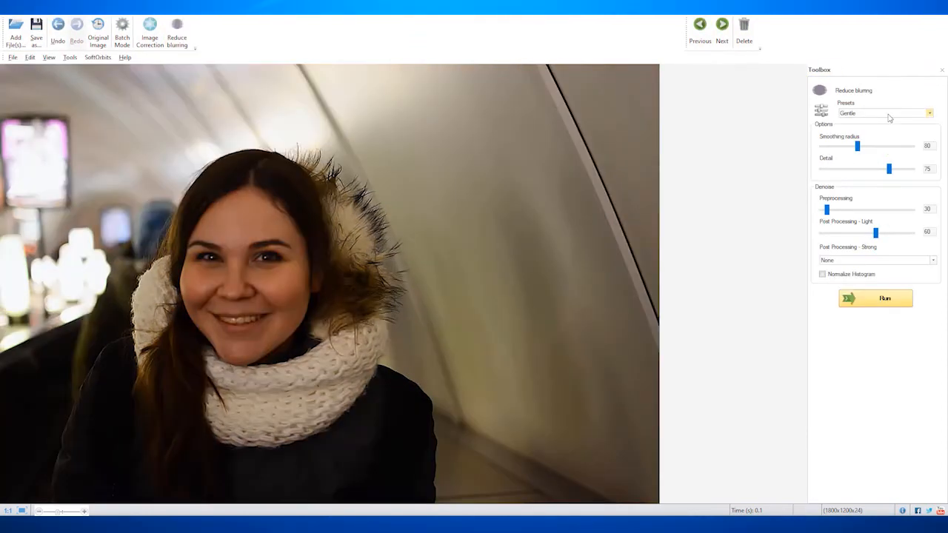
# Step: Set Post Processing - Strong to Light in the Denoise section
pyautogui.click(933, 260)
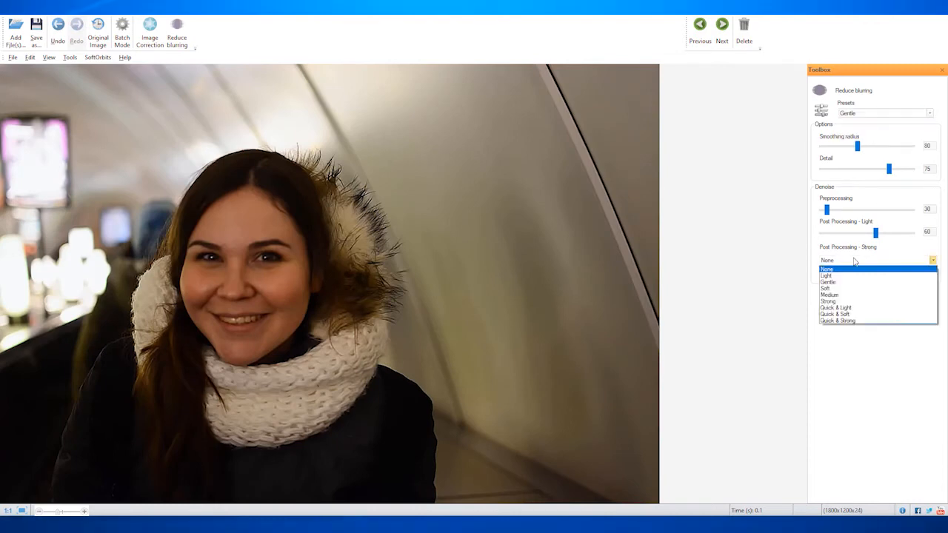
pyautogui.click(827, 275)
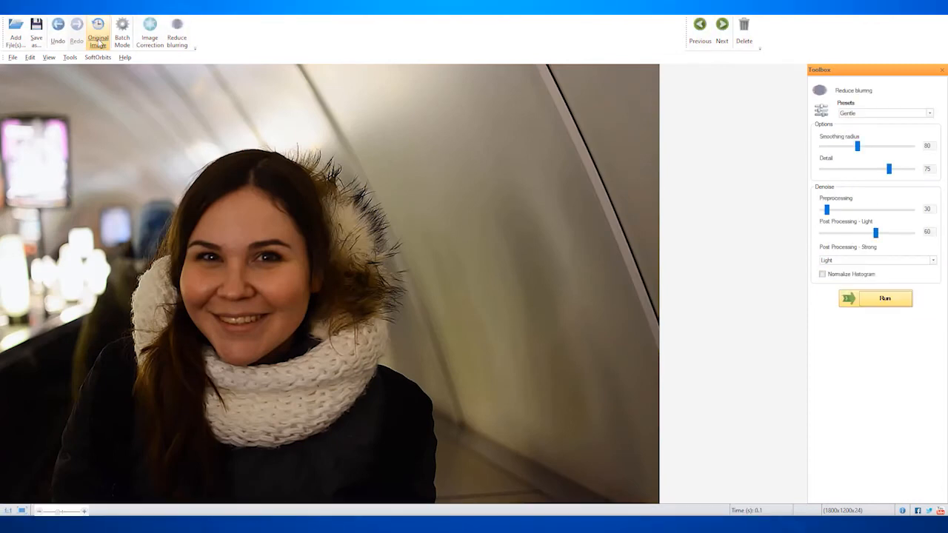